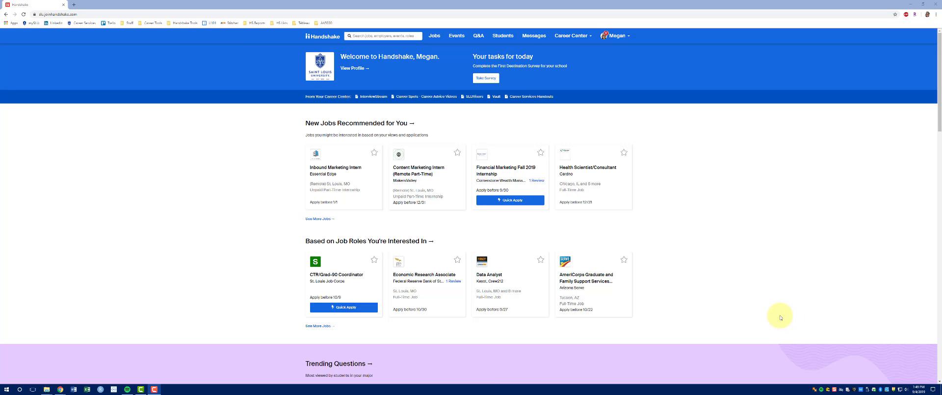
pyautogui.moveTo(782, 314)
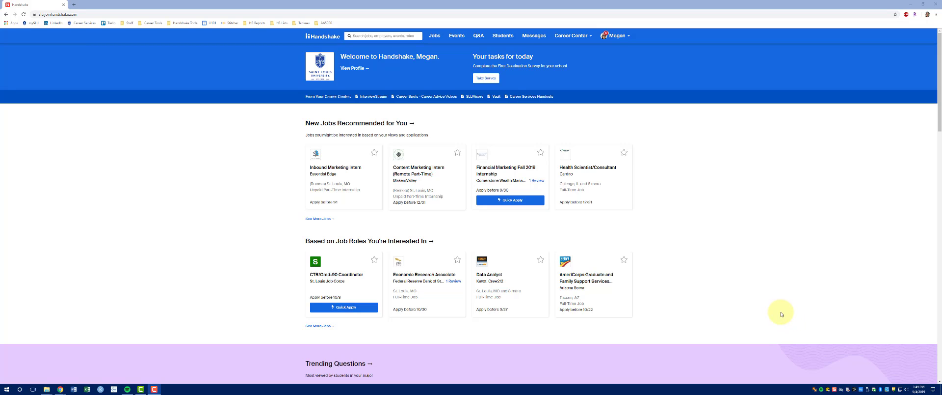
pyautogui.moveTo(766, 325)
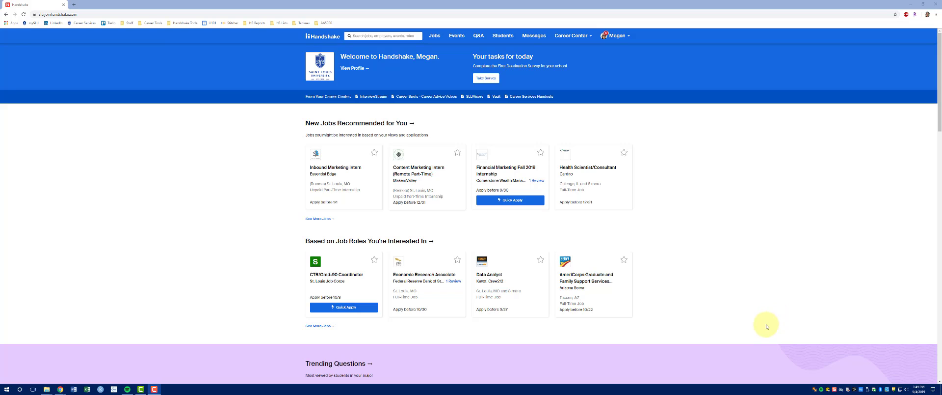
pyautogui.moveTo(755, 326)
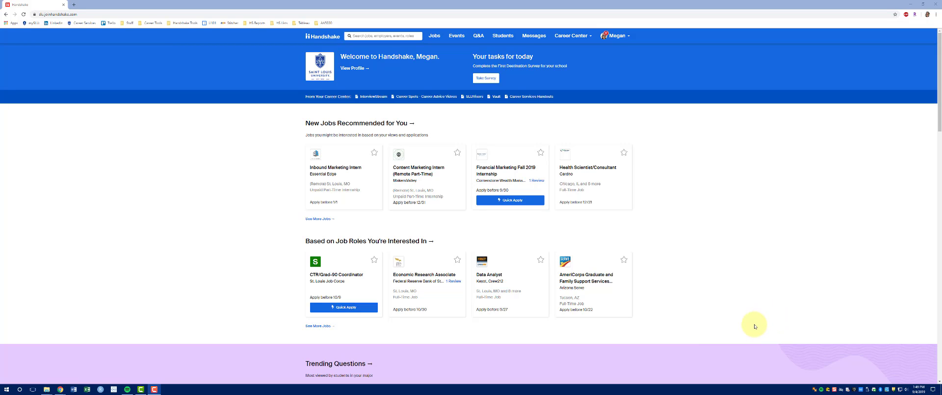
pyautogui.moveTo(753, 325)
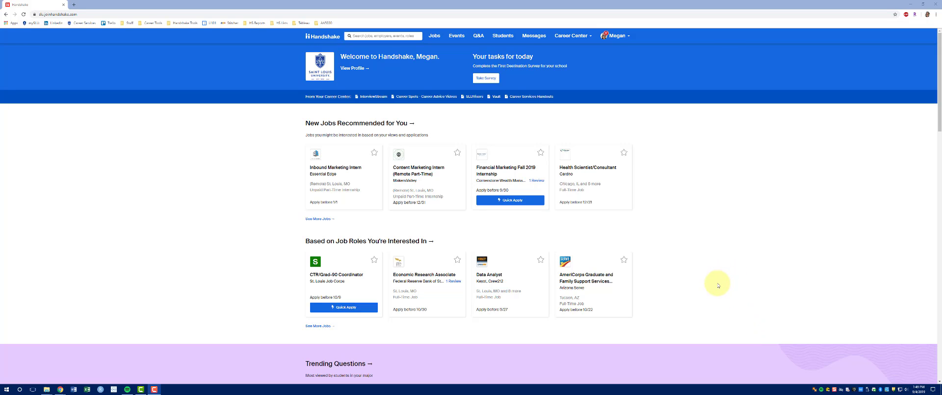
pyautogui.moveTo(715, 286)
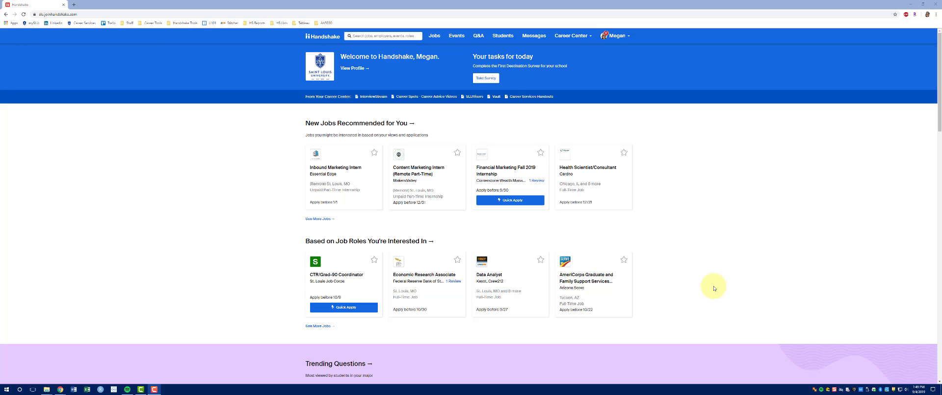
pyautogui.moveTo(589, 201)
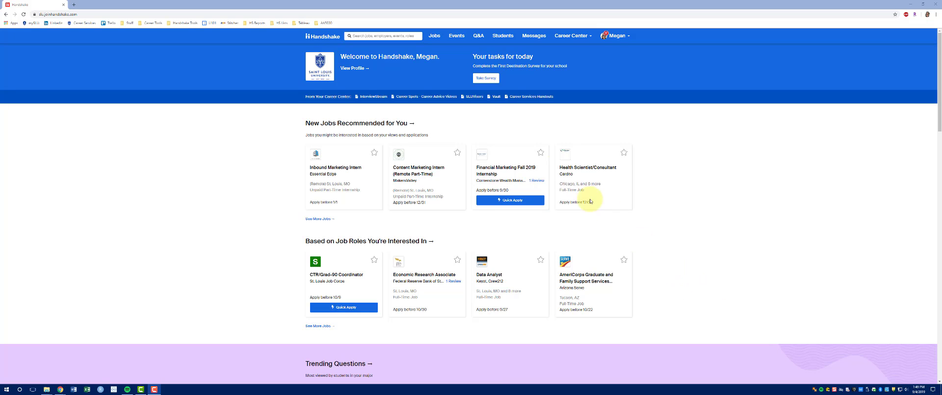
pyautogui.moveTo(434, 35)
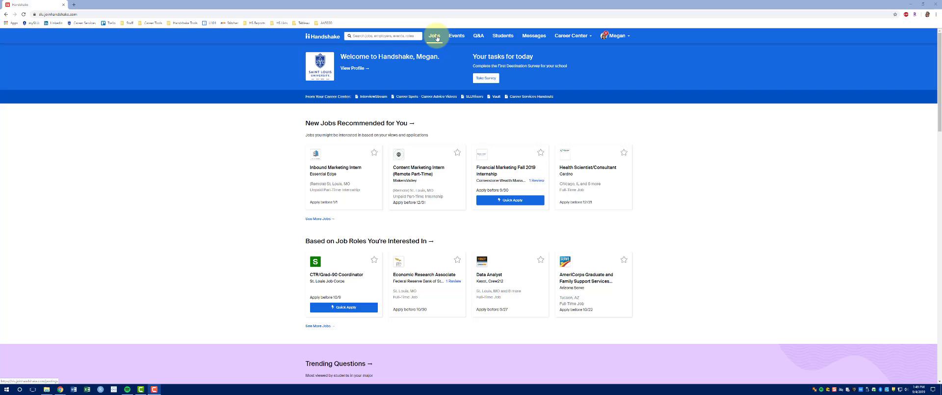
# Step: Go to Jobs to load the Job Search results with the CTR/Grad-90 Coordinator posting
pyautogui.click(435, 35)
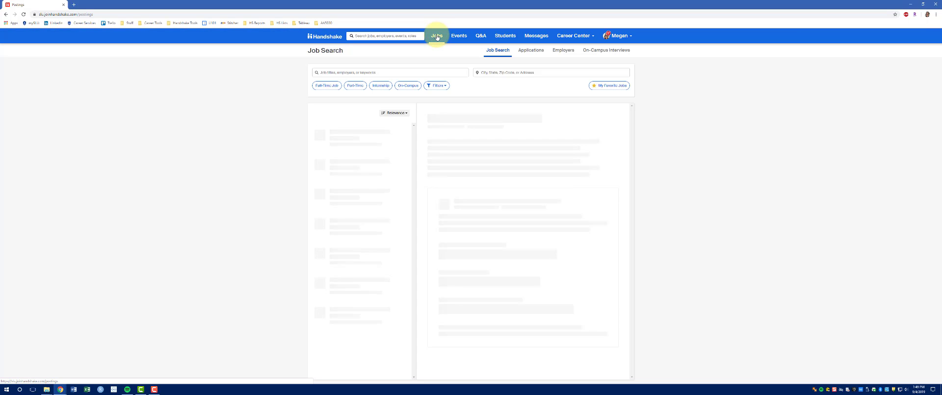
pyautogui.click(436, 35)
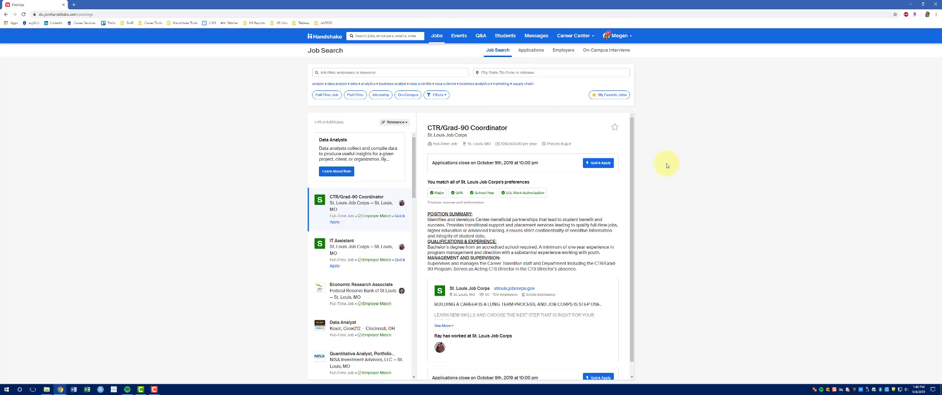
pyautogui.moveTo(338, 118)
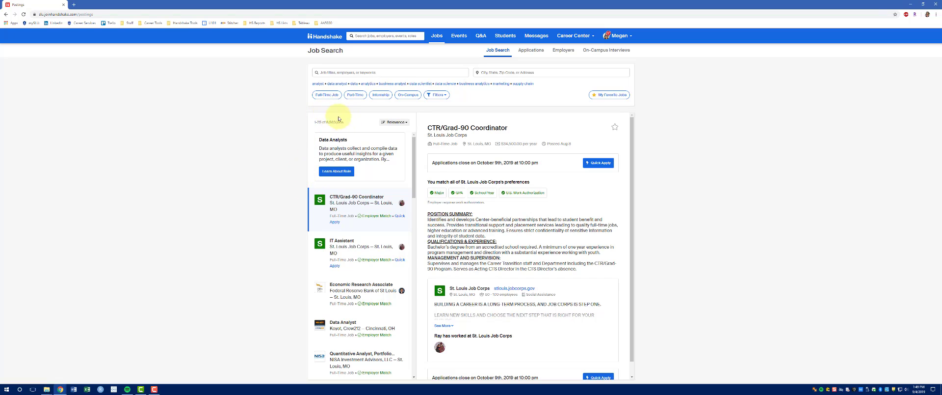
pyautogui.moveTo(294, 123)
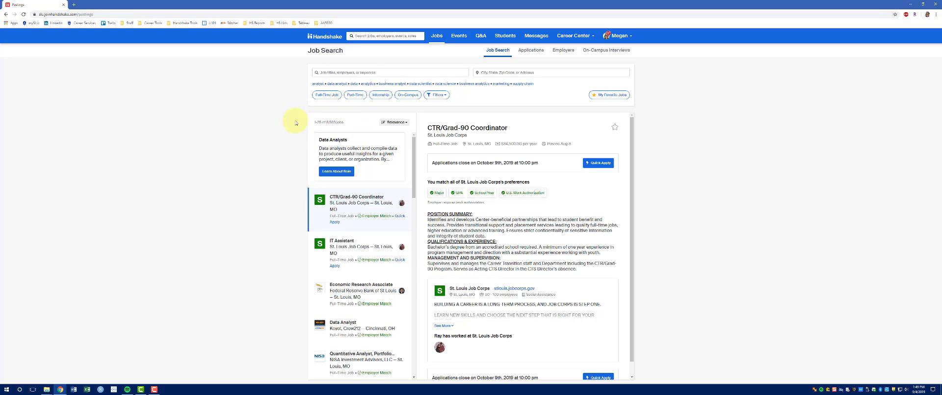
pyautogui.moveTo(306, 121)
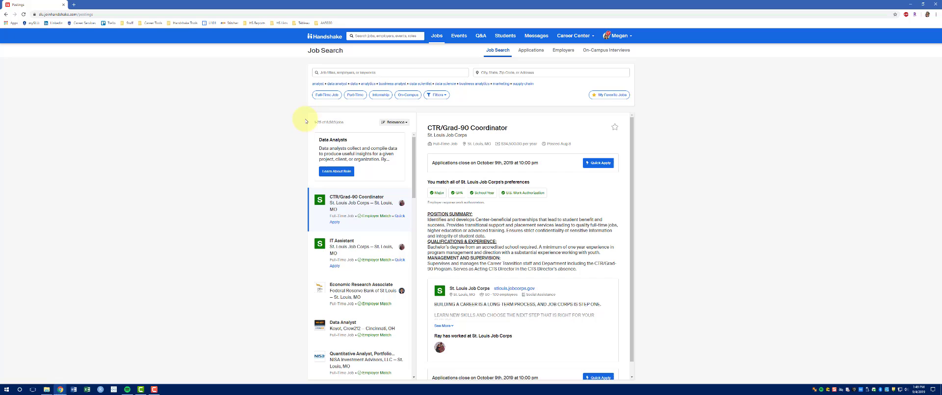
pyautogui.moveTo(270, 150)
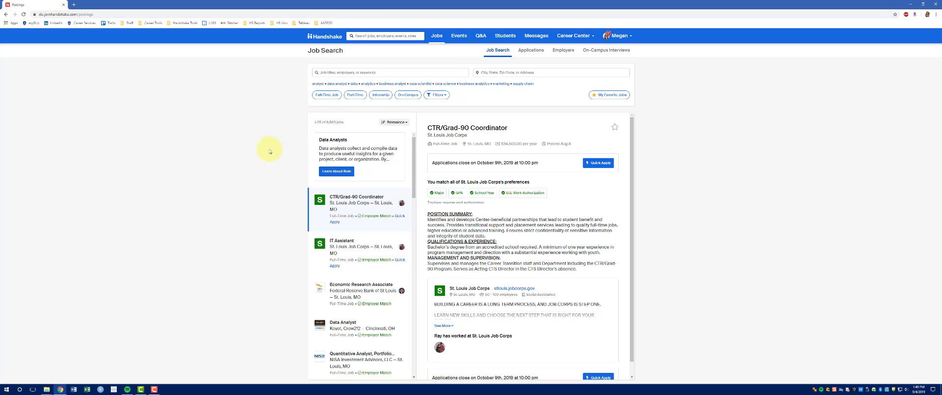
pyautogui.moveTo(293, 99)
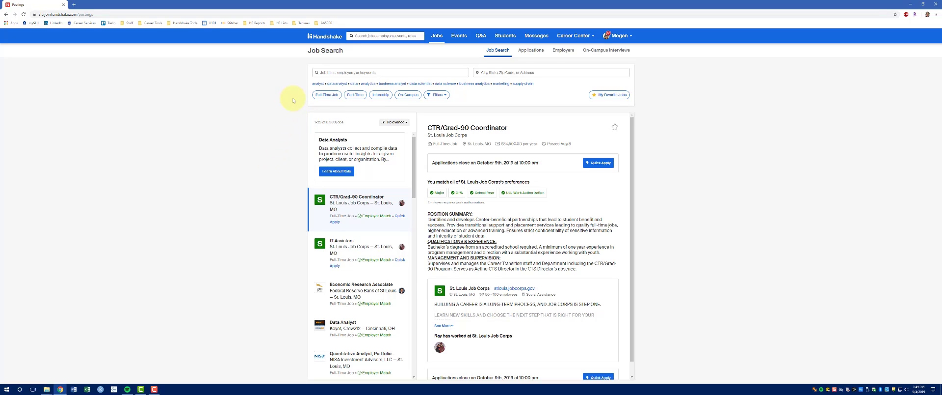
pyautogui.moveTo(302, 102)
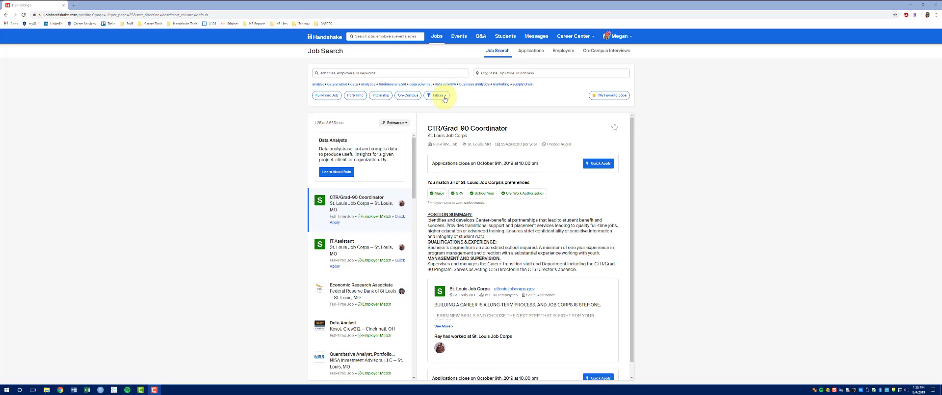
pyautogui.moveTo(436, 96)
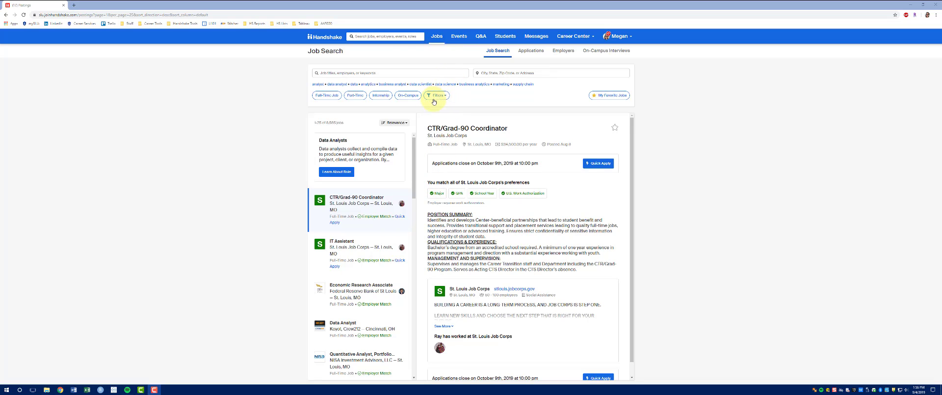
pyautogui.click(435, 94)
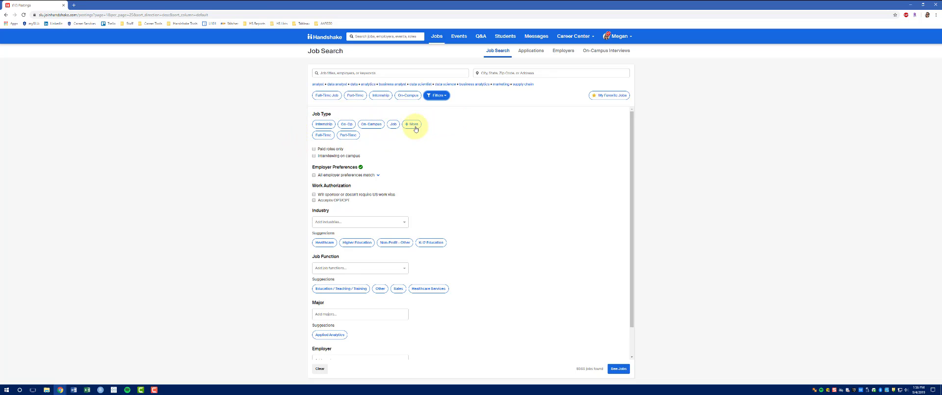
pyautogui.click(413, 124)
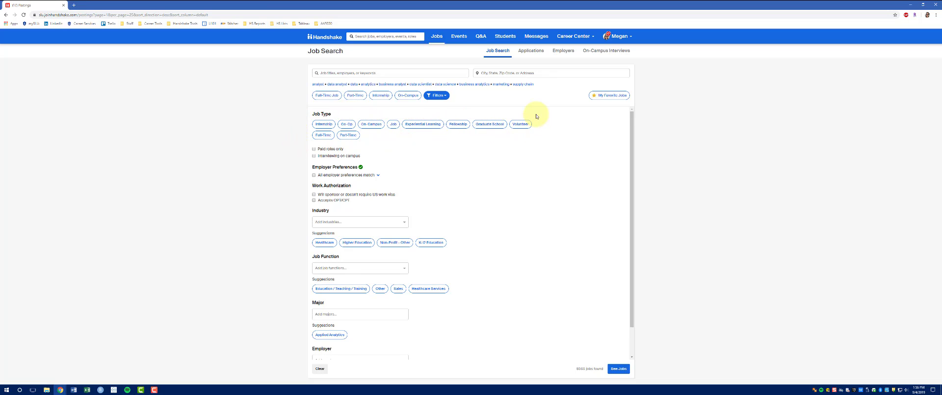
pyautogui.moveTo(422, 124)
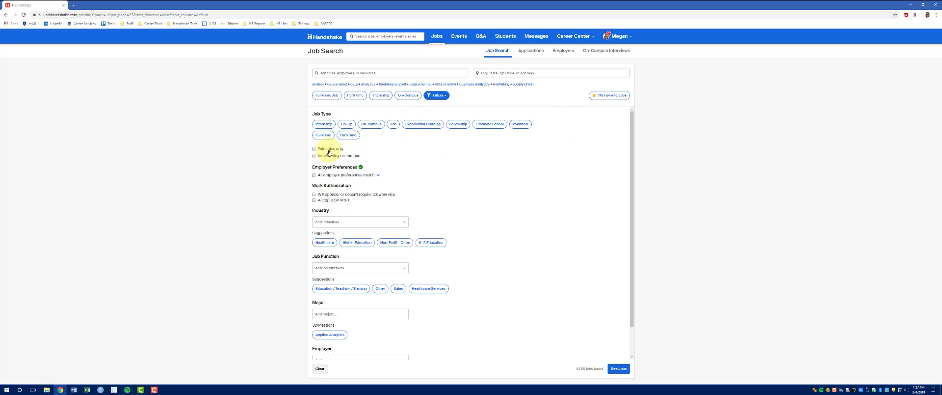
pyautogui.click(313, 149)
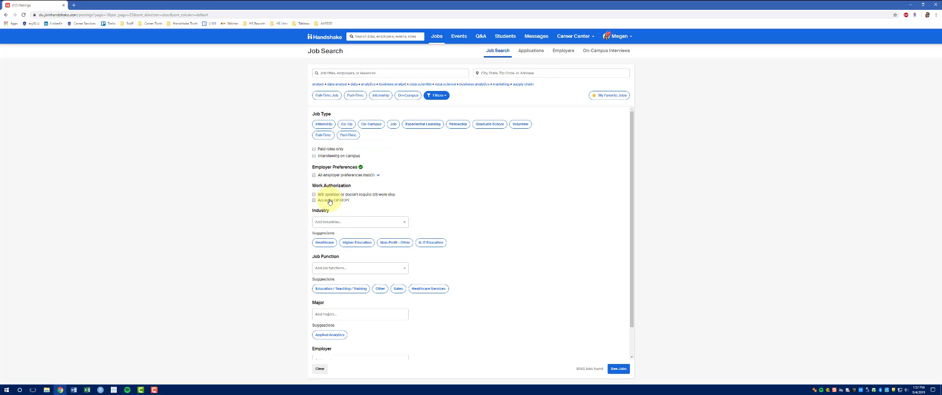
pyautogui.moveTo(403, 196)
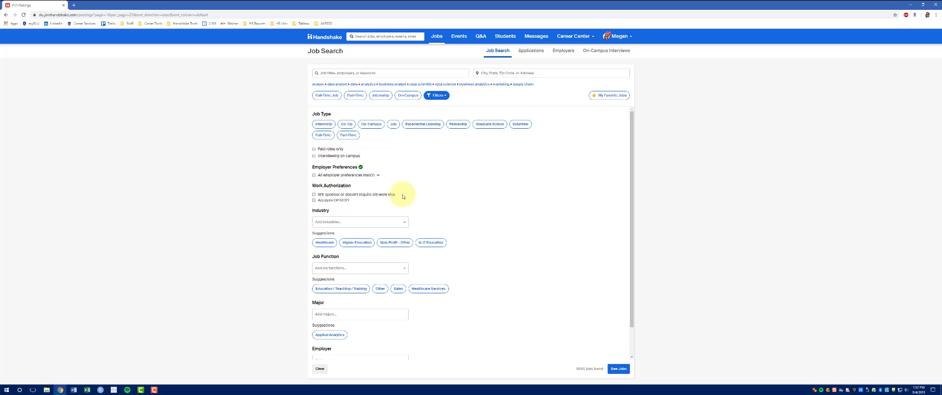
pyautogui.moveTo(362, 207)
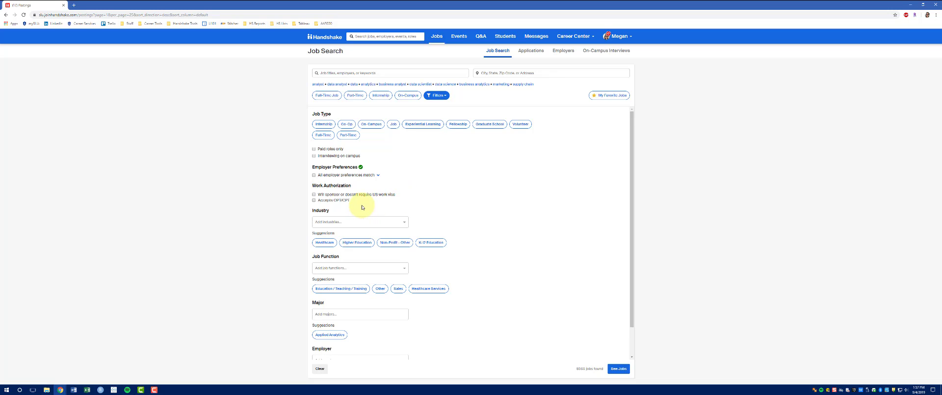
pyautogui.scroll(-3)
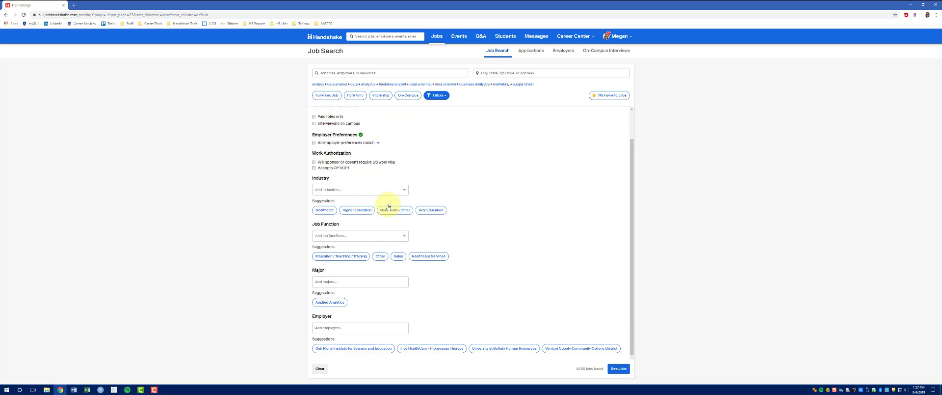
pyautogui.moveTo(396, 200)
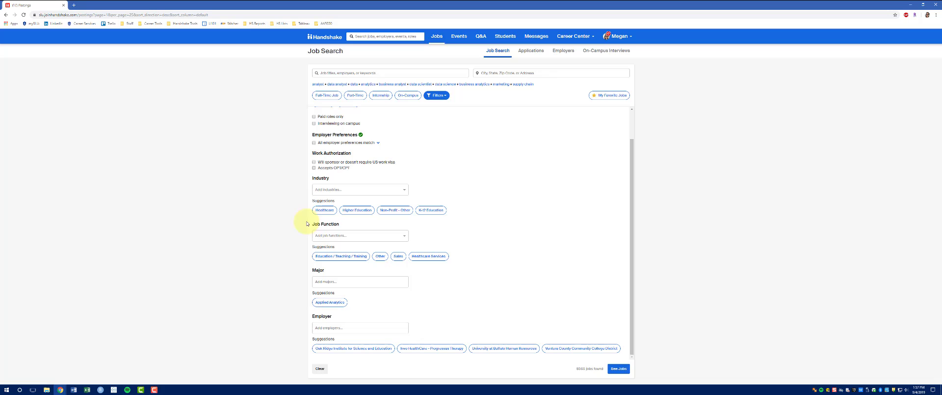
pyautogui.moveTo(415, 230)
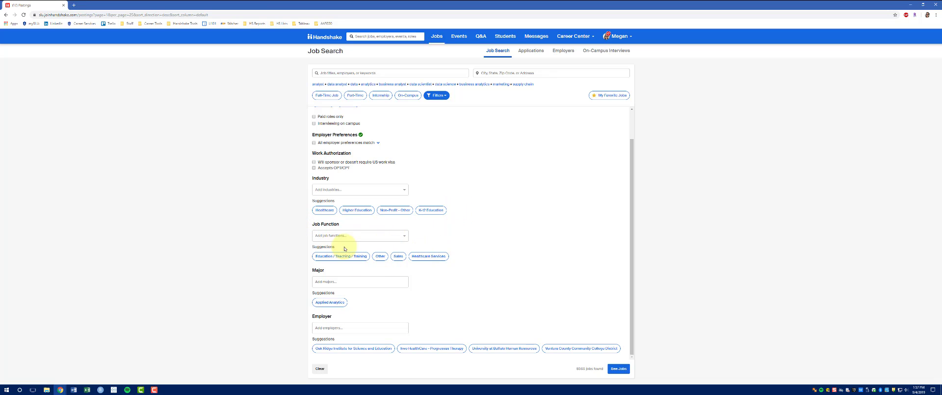
pyautogui.moveTo(351, 249)
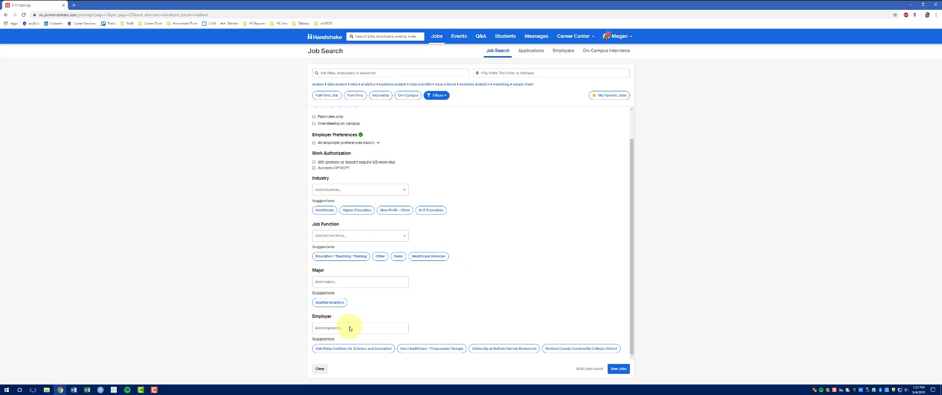
pyautogui.moveTo(511, 302)
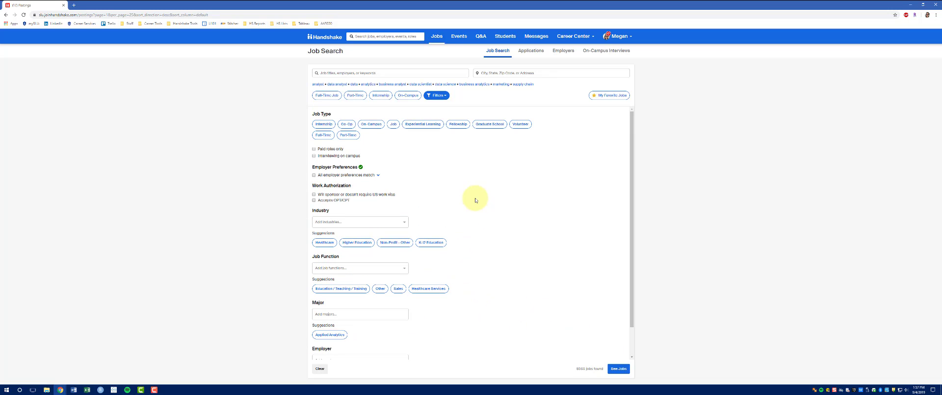
pyautogui.moveTo(441, 131)
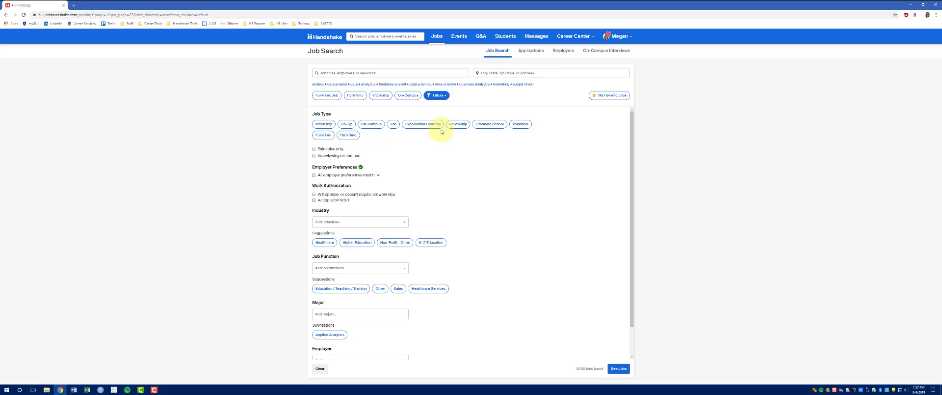
# Step: Filter to Job, Full-Time, Higher Education industry, and Applied Analytics major
pyautogui.click(393, 124)
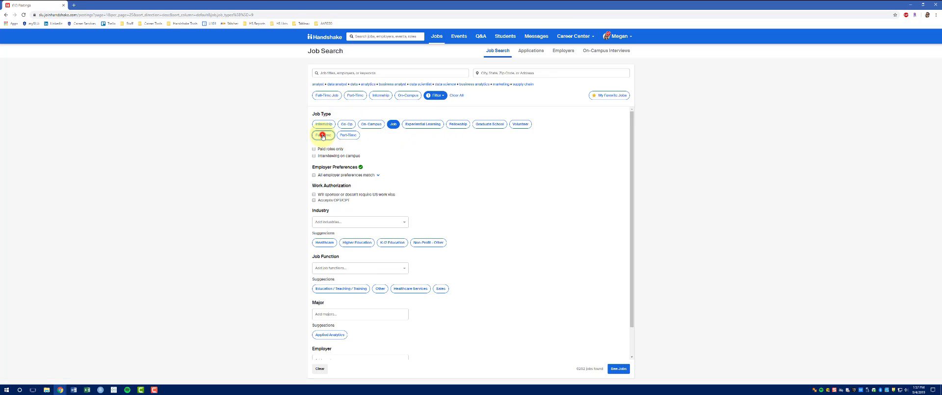
pyautogui.click(323, 134)
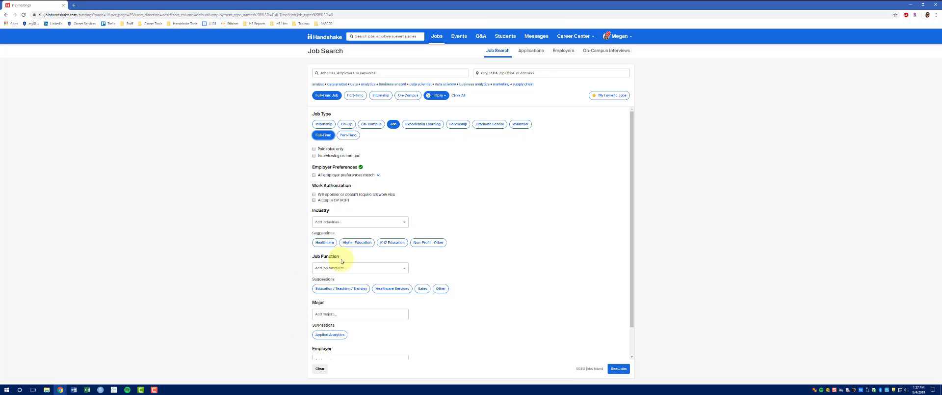
pyautogui.click(356, 241)
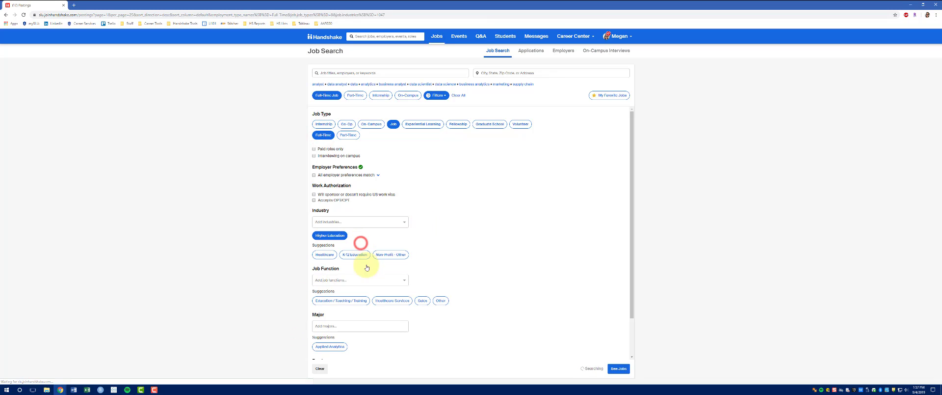
pyautogui.scroll(-3)
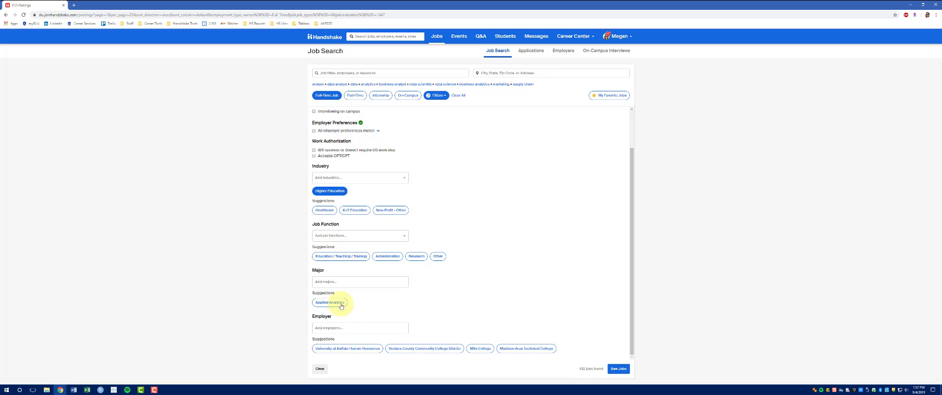
pyautogui.click(329, 303)
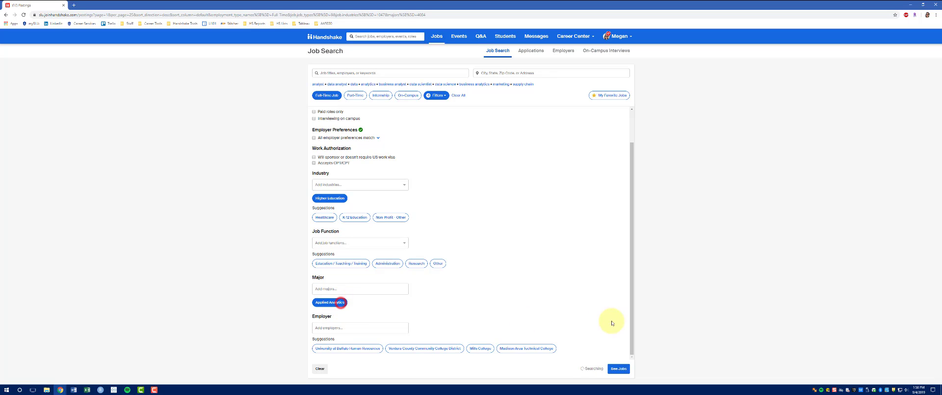
# Step: Apply the filters and scroll the results, led by Stanford Law School's Research Fellow
pyautogui.click(618, 368)
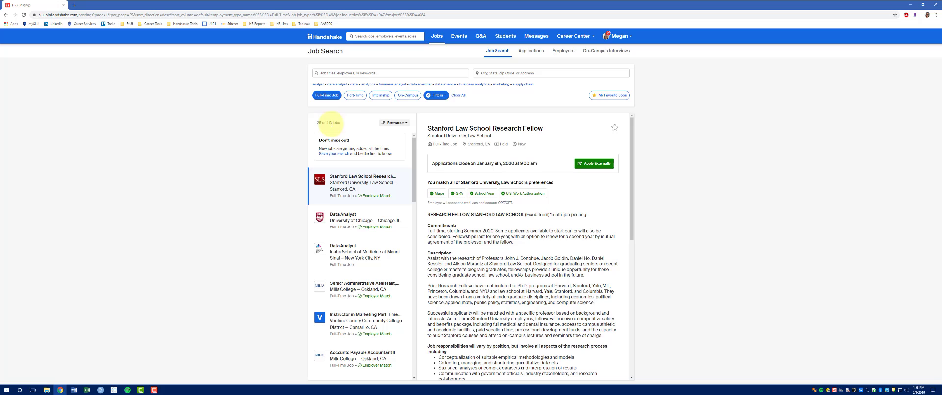
pyautogui.moveTo(298, 126)
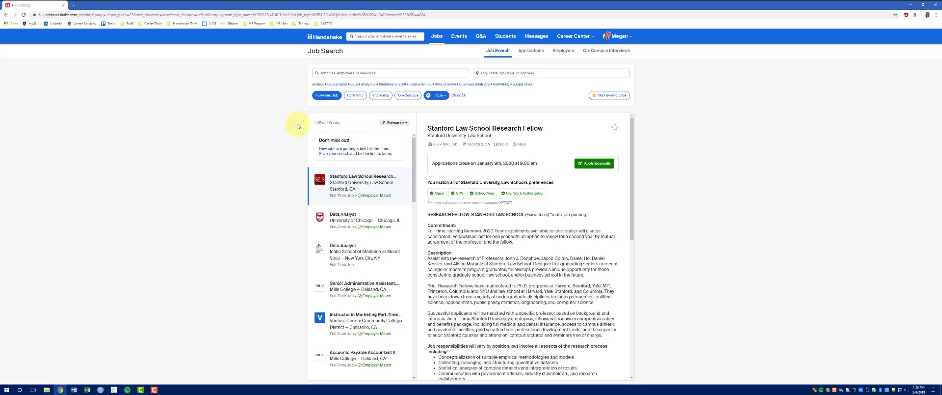
pyautogui.scroll(-3)
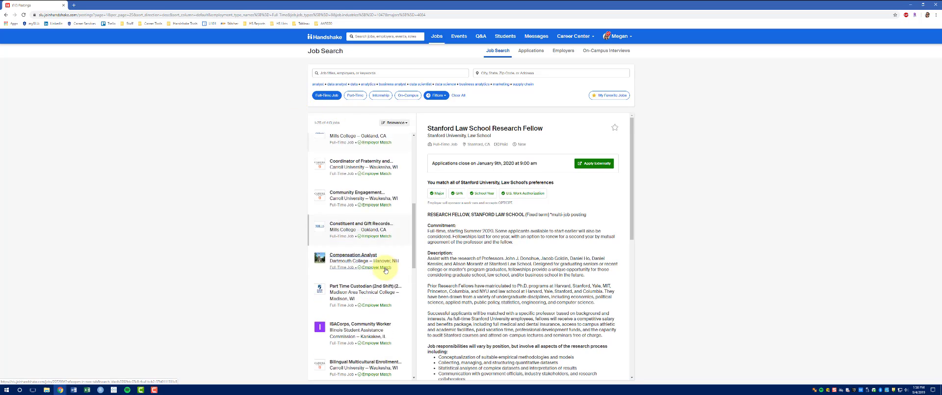
pyautogui.scroll(-3)
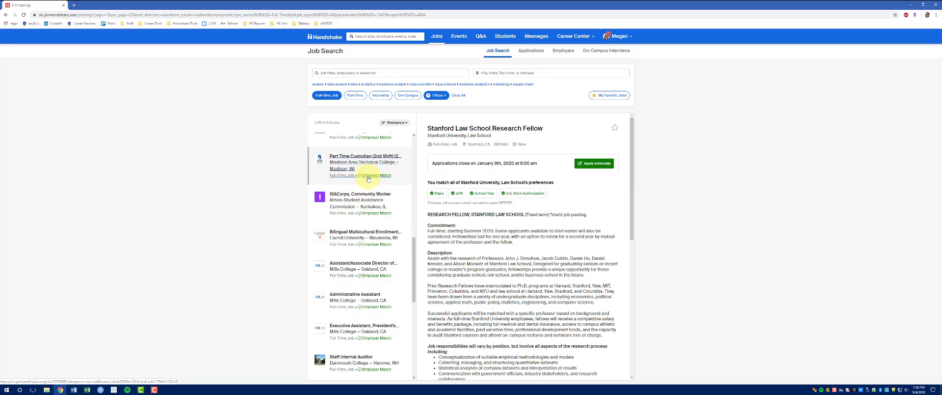
pyautogui.moveTo(377, 181)
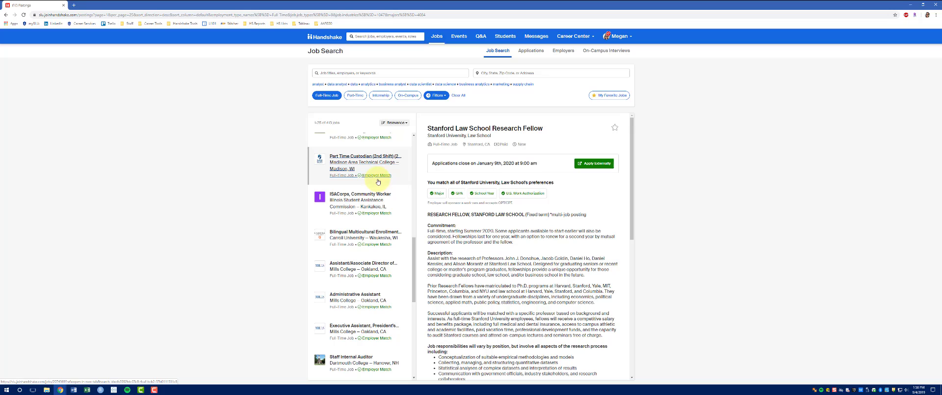
pyautogui.moveTo(389, 170)
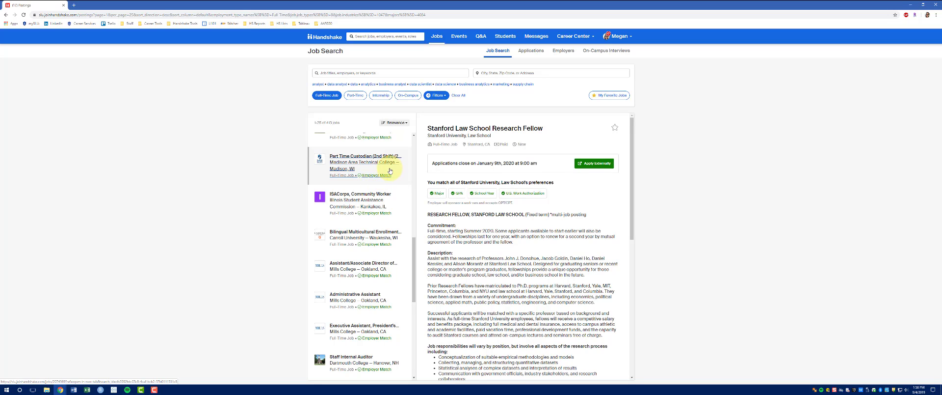